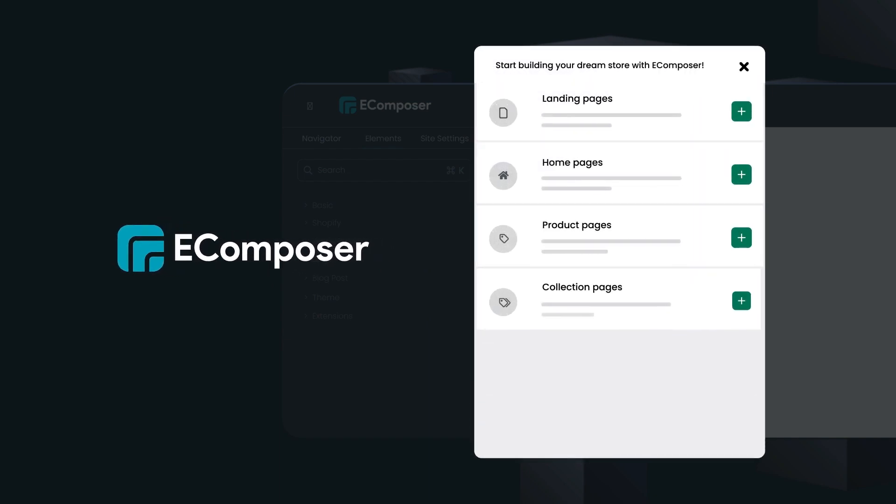
# Step: Scroll the page-type list past Landing and Home pages down to Blog pages
pyautogui.scroll(-3)
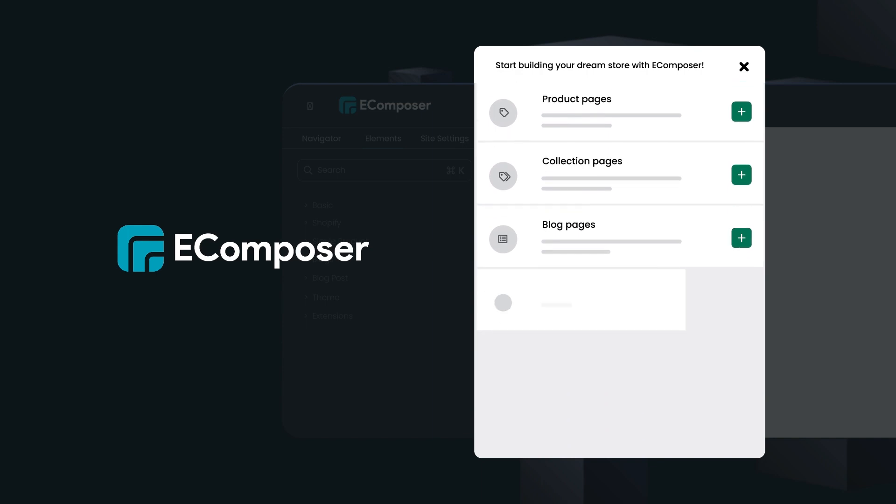
pyautogui.click(744, 67)
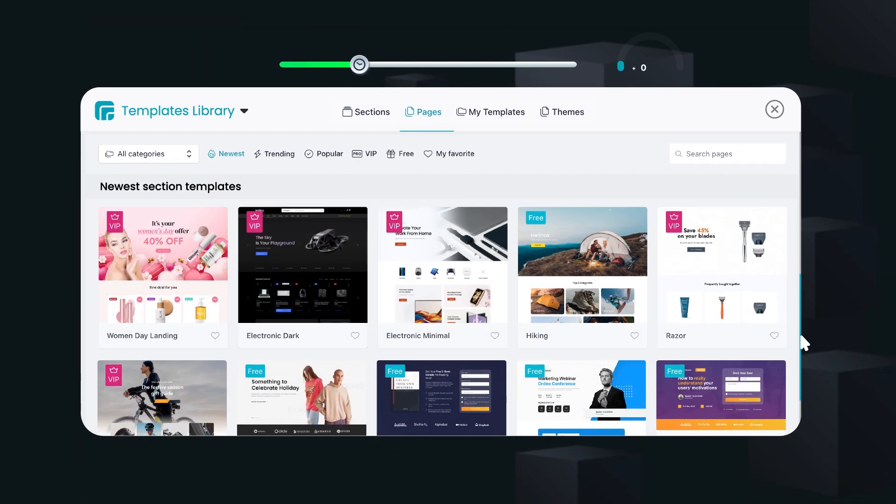
# Step: Scroll the Newest page templates grid past Women Day Landing and Hiking
pyautogui.scroll(-3)
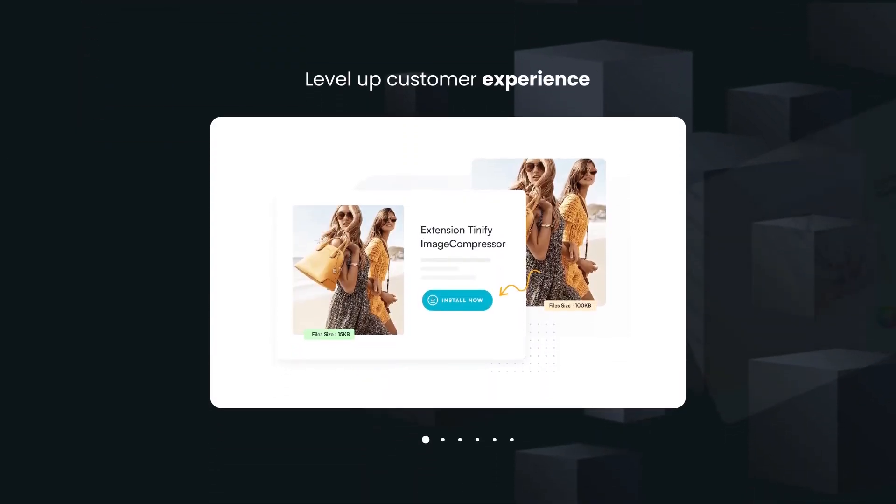
# Step: Step through the Tinify ImageCompressor, Disable right click and win back customer notice slides
pyautogui.click(477, 437)
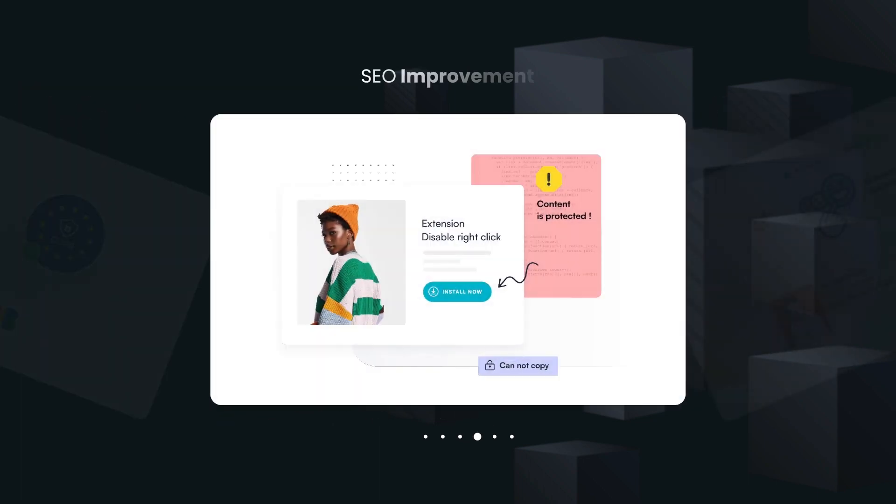
pyautogui.click(495, 437)
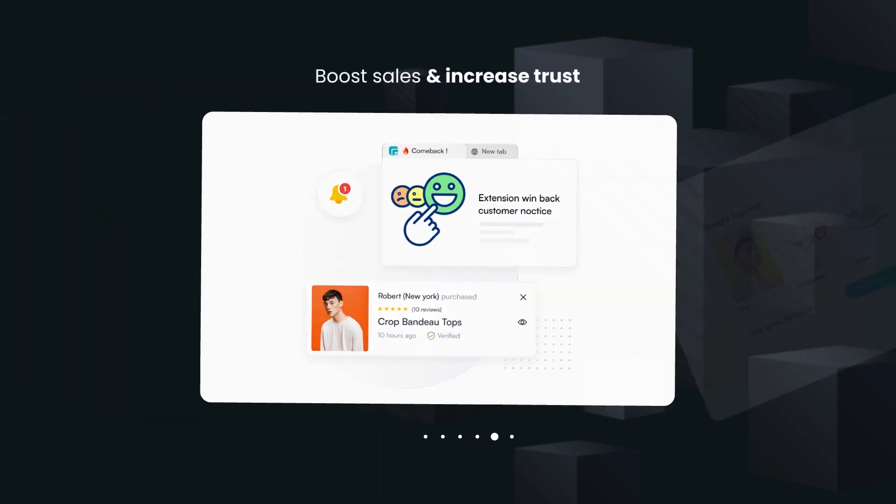
pyautogui.click(511, 437)
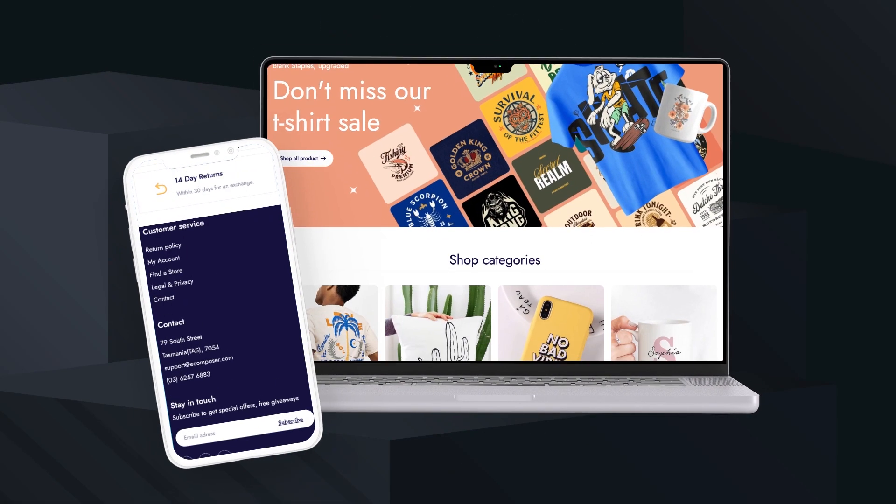
# Step: Scroll from the t-shirt sale home page to the personalized shirt product page with bundle offers
pyautogui.scroll(-3)
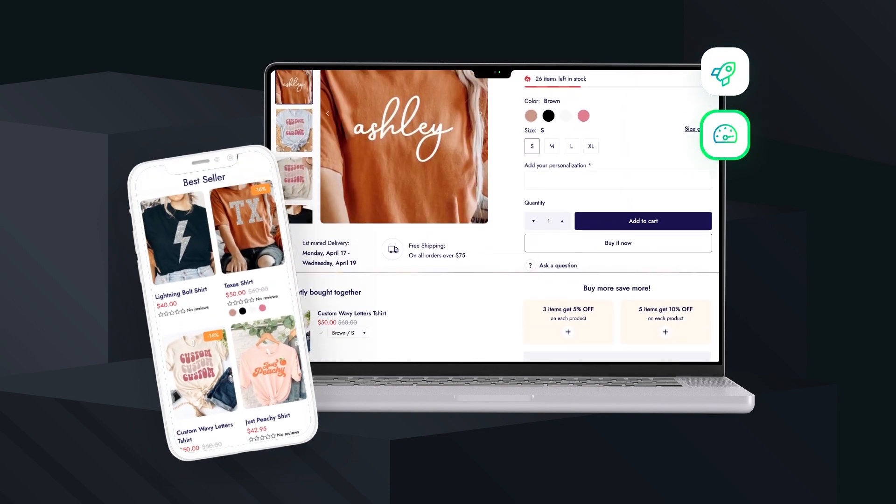
pyautogui.scroll(-3)
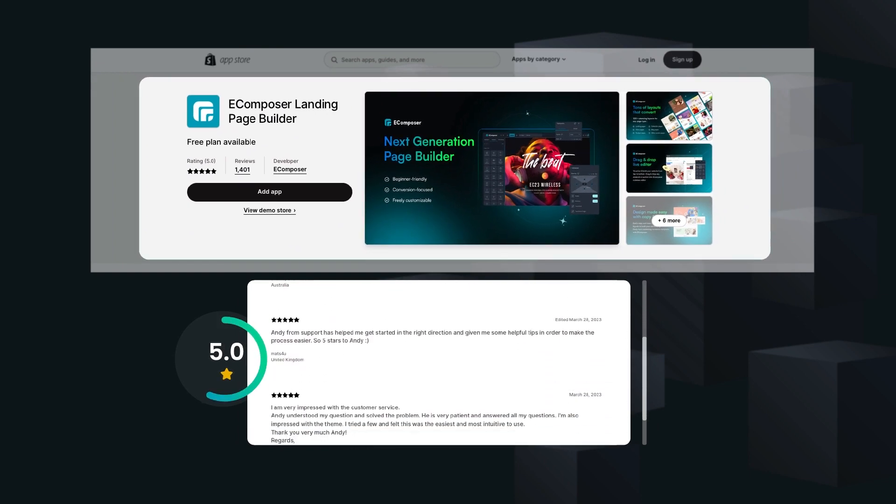
# Step: Scroll the EComposer Landing Page Builder listing down through its five-star reviews
pyautogui.scroll(-3)
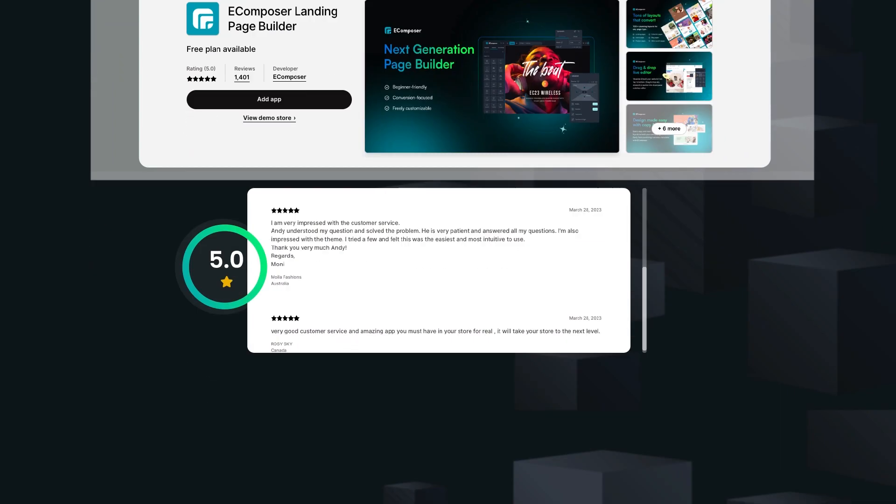